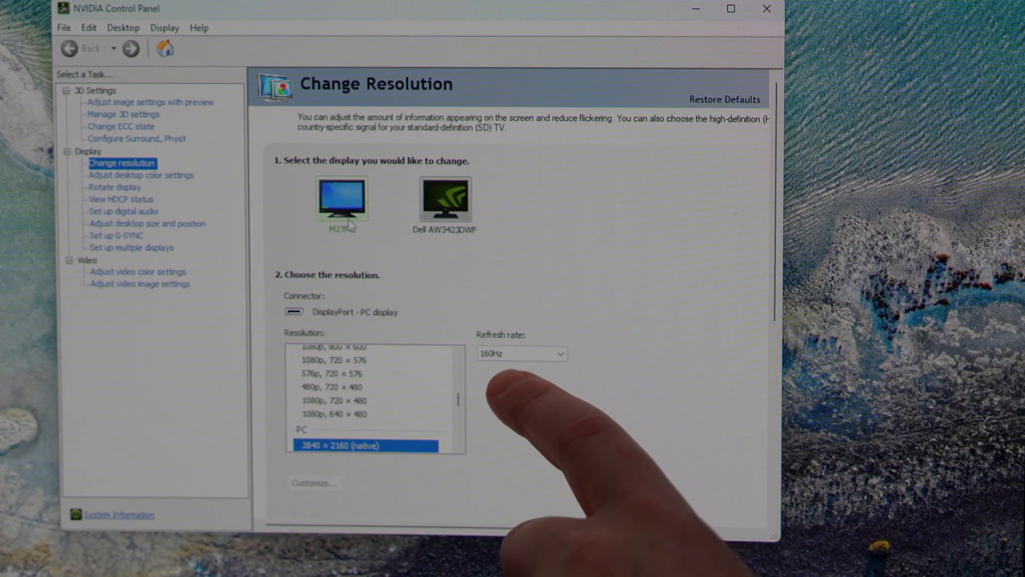
mouse_move(326, 516)
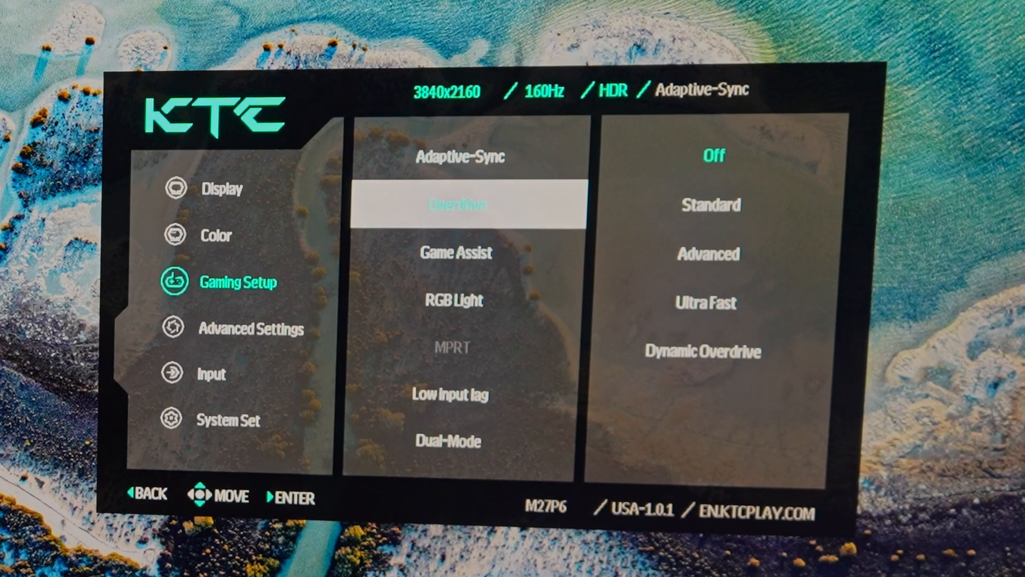
scroll(down, 3)
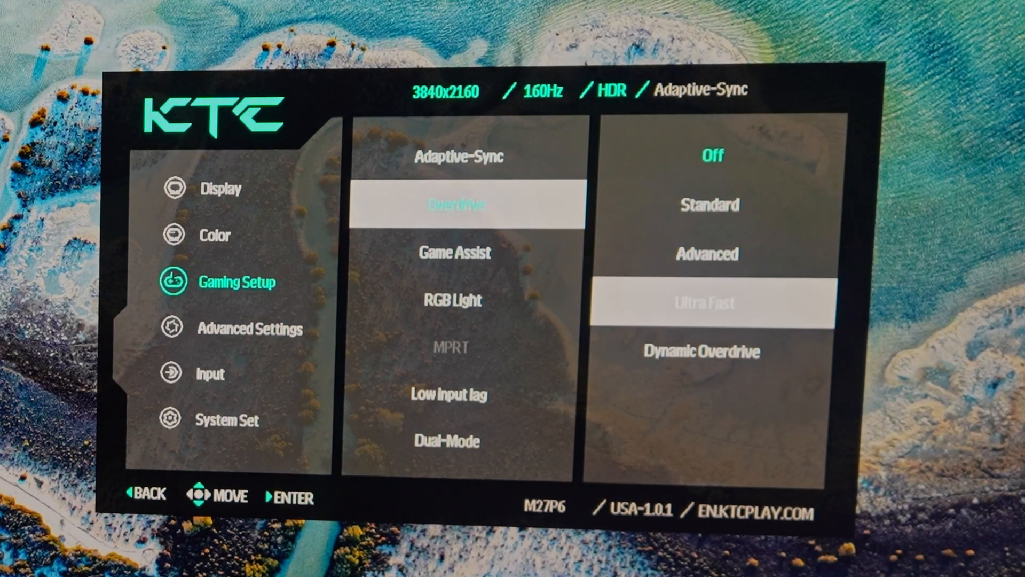